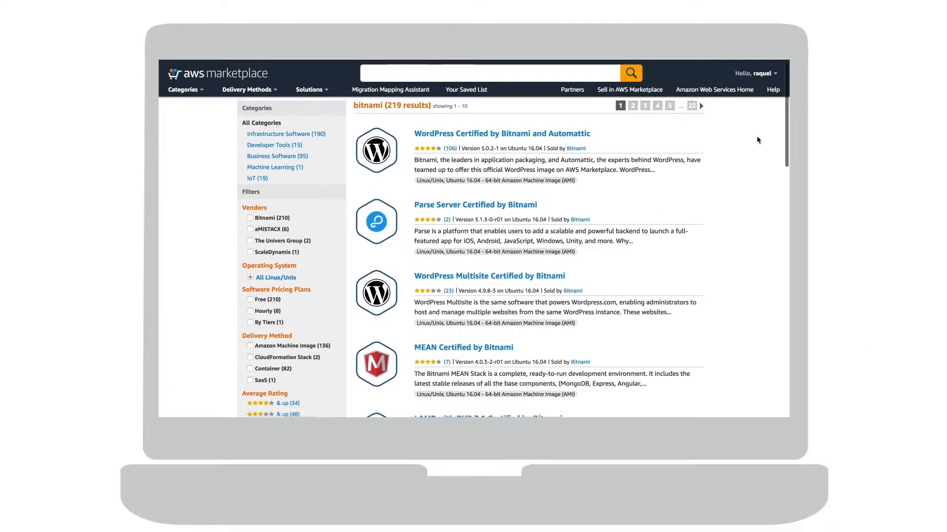
# Step: Search 'bitnami', open WordPress with Amazon RDS for MariaDB from page 2, and continue to subscribe
pyautogui.scroll(-3)
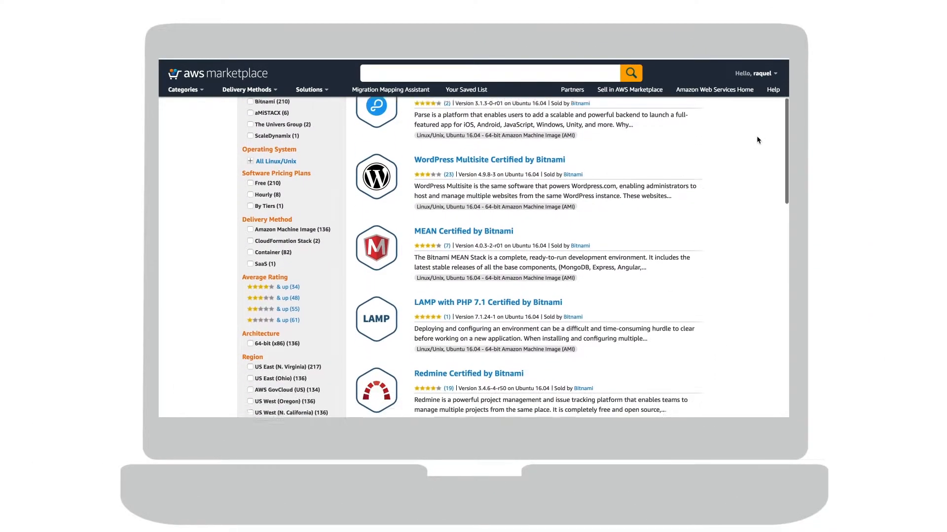
pyautogui.write('bitnami')
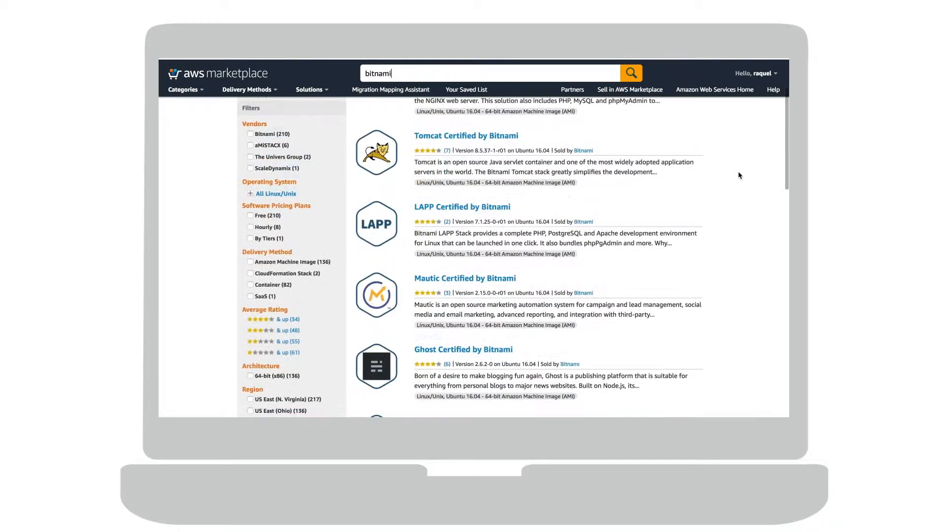
pyautogui.scroll(-3)
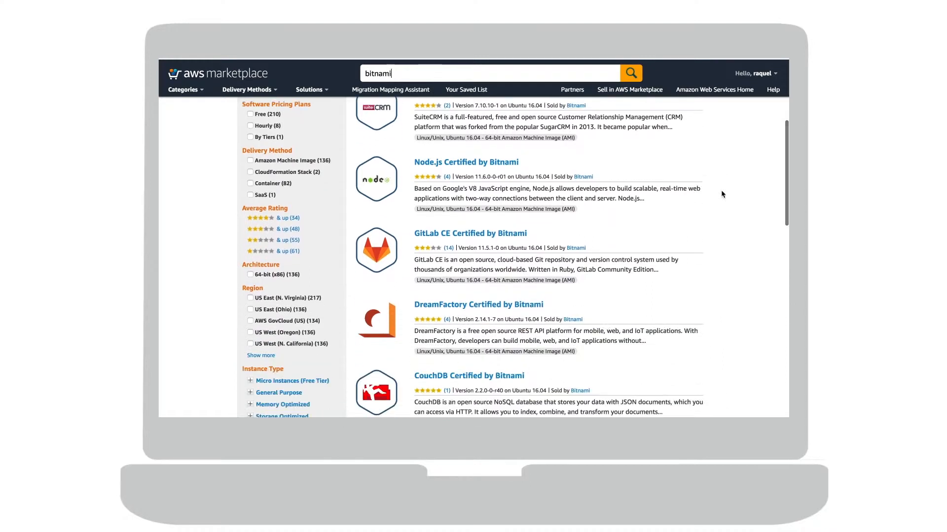
pyautogui.click(656, 108)
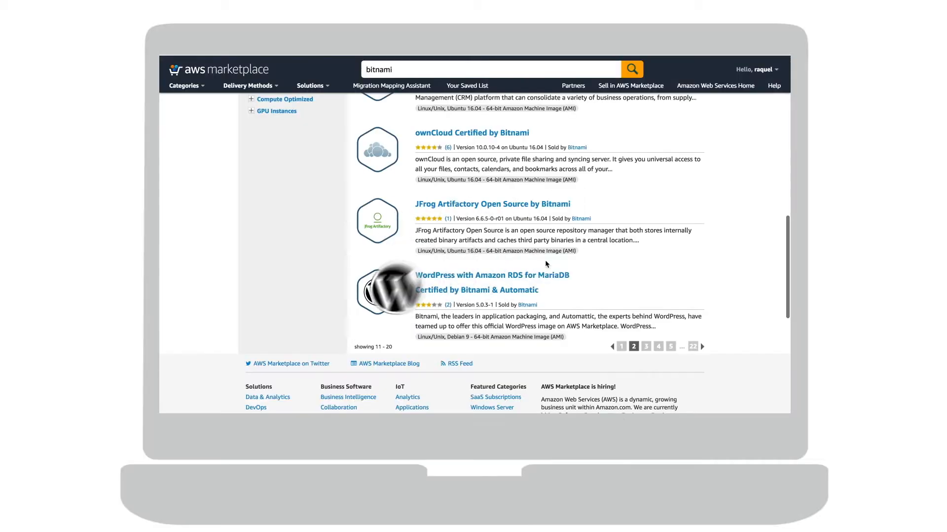
pyautogui.click(491, 275)
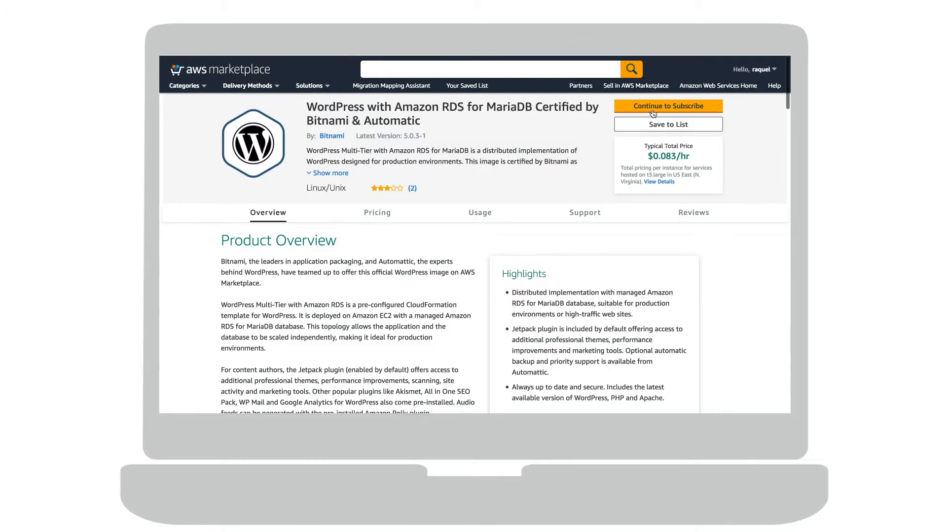
pyautogui.click(667, 106)
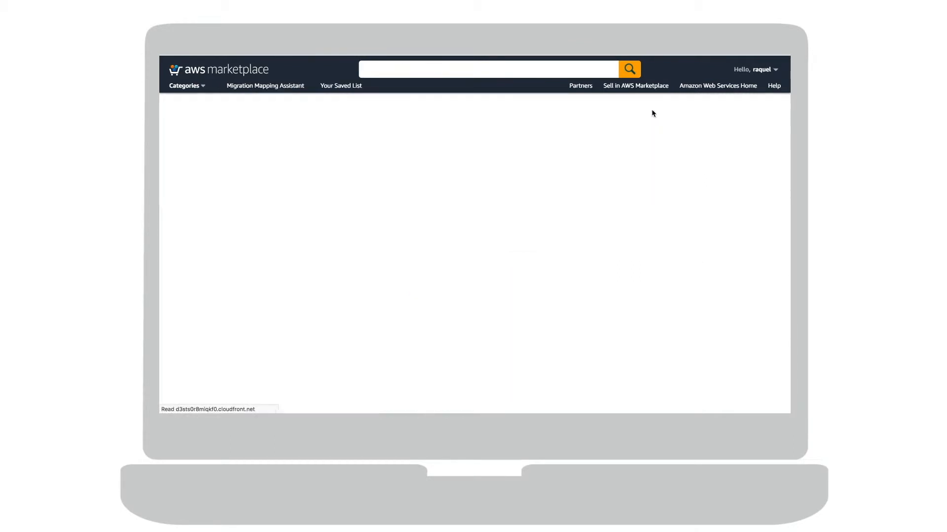